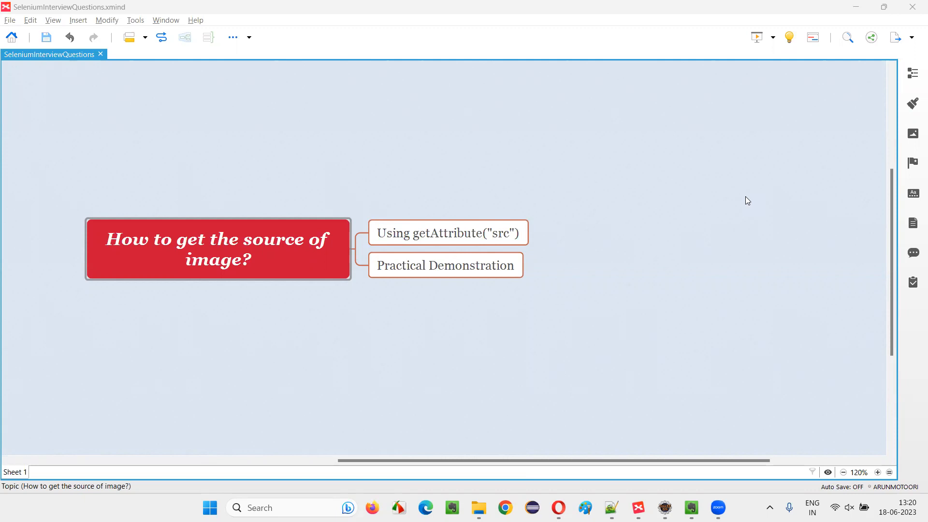
Review the question, getAttribute("src") and Practical Demonstration topics, then scroll the omayo page down
{"action": "left_click", "coordinate": [218, 248]}
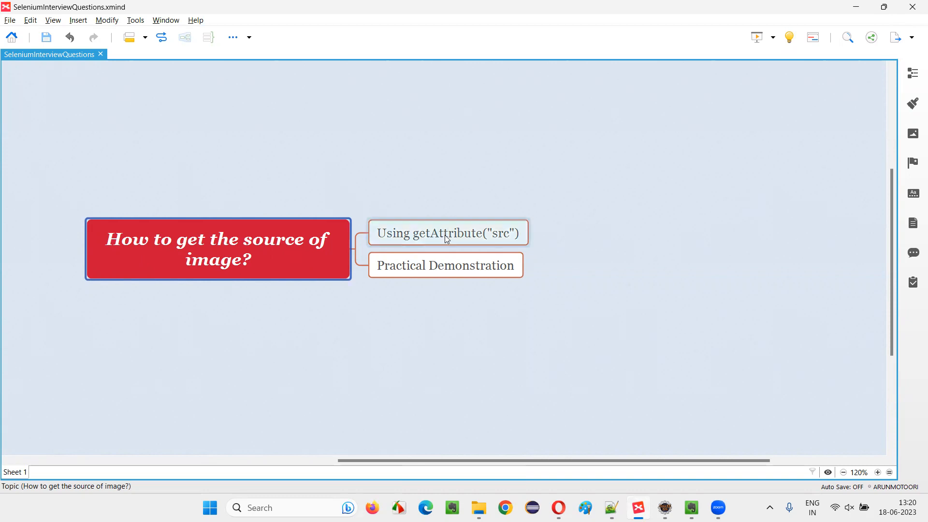
{"action": "left_click", "coordinate": [448, 232]}
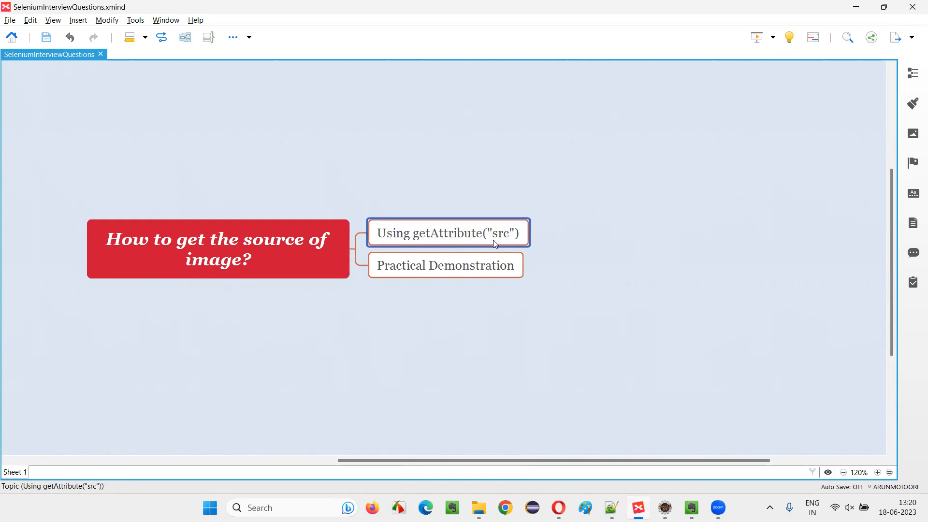
{"action": "mouse_move", "coordinate": [505, 243]}
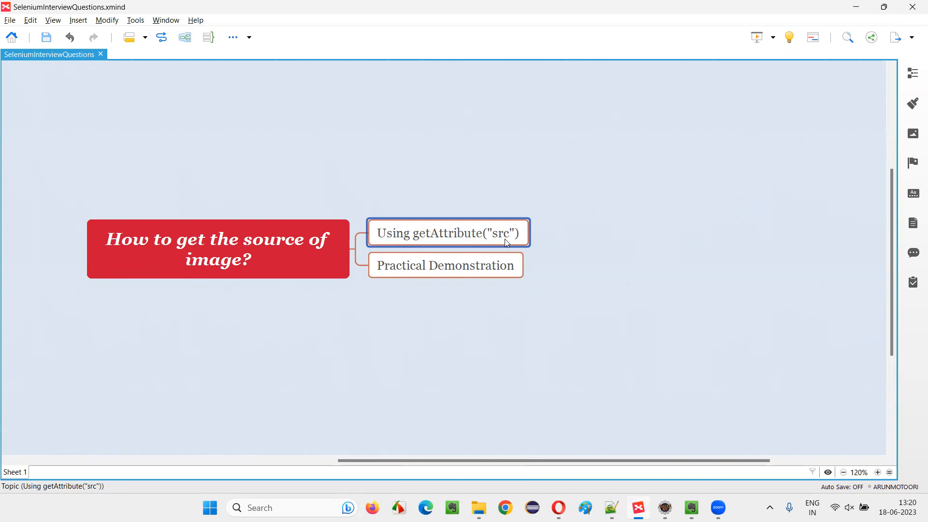
{"action": "left_click", "coordinate": [217, 248]}
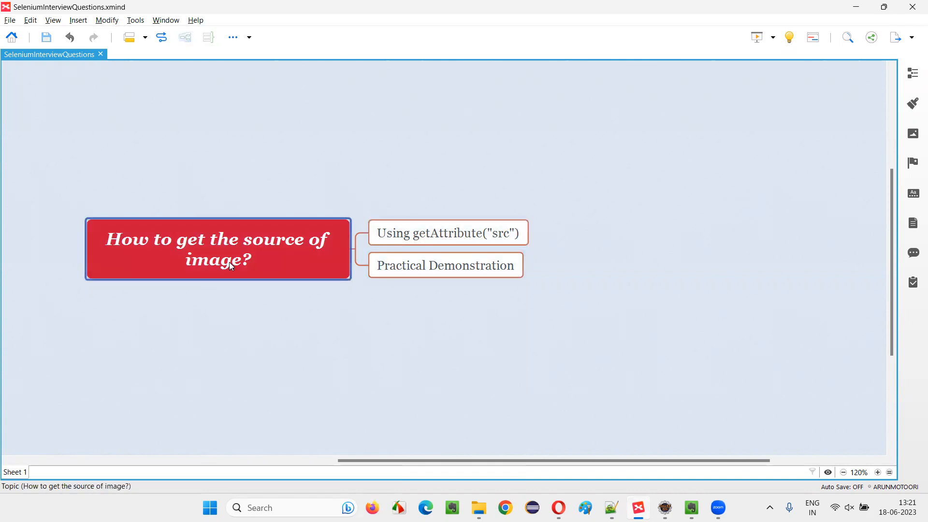
{"action": "left_click", "coordinate": [445, 266]}
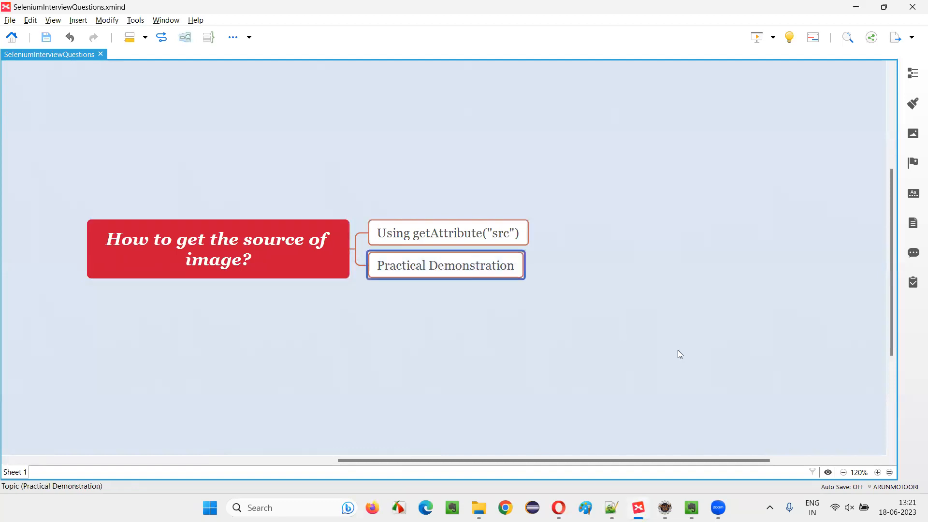
{"action": "mouse_move", "coordinate": [676, 342]}
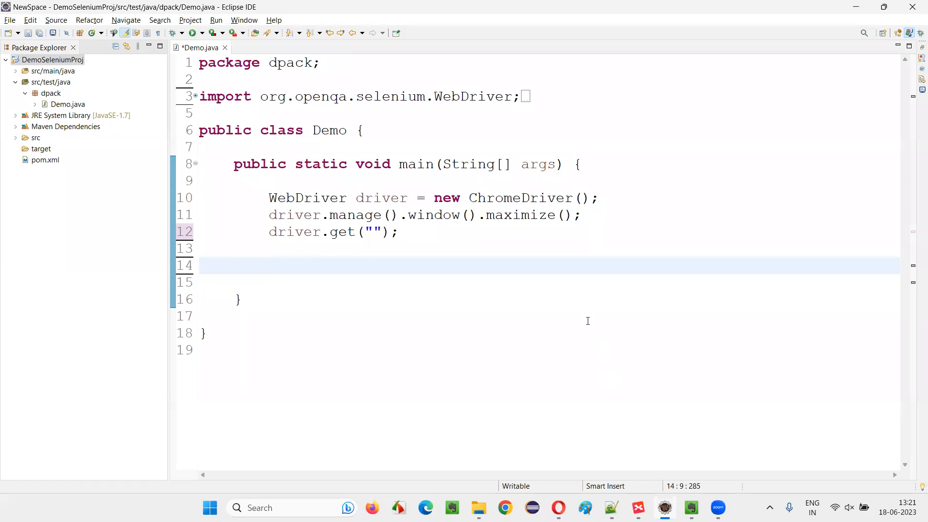
{"action": "mouse_move", "coordinate": [588, 318]}
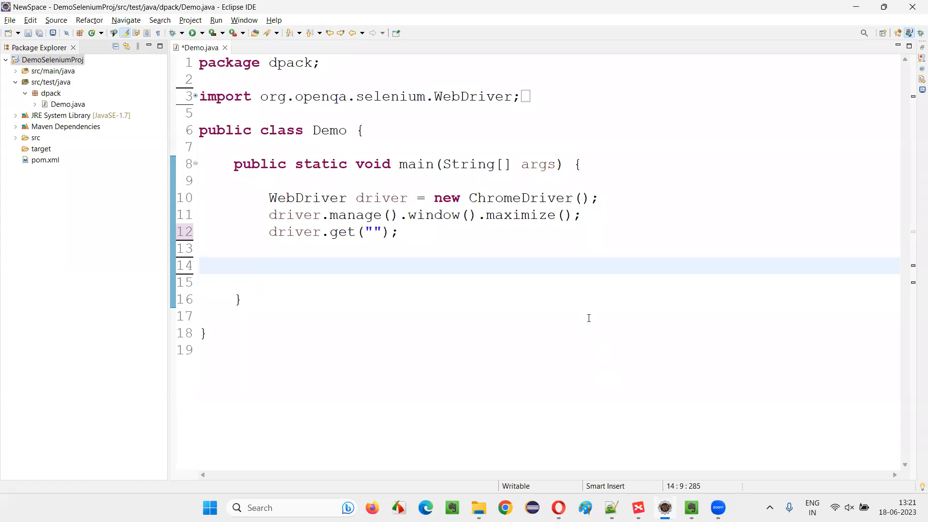
{"action": "mouse_move", "coordinate": [466, 198]}
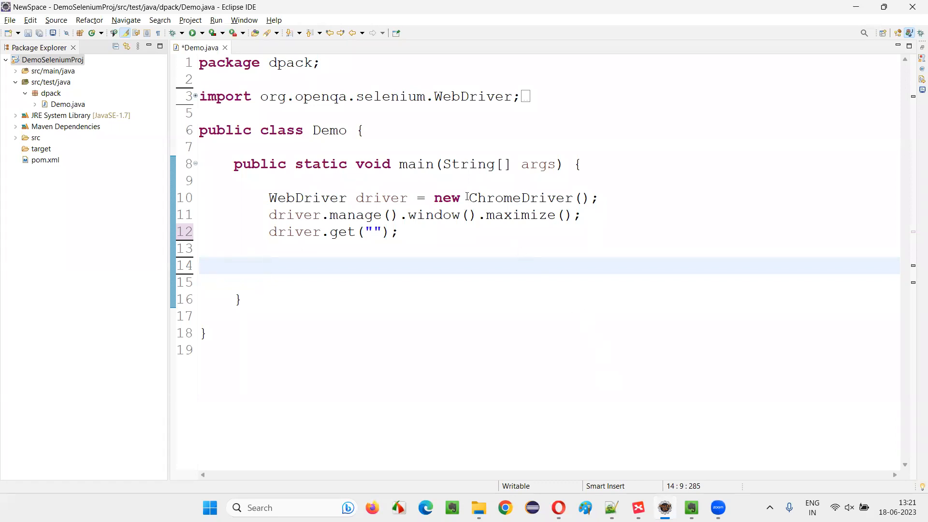
{"action": "left_click", "coordinate": [482, 215]}
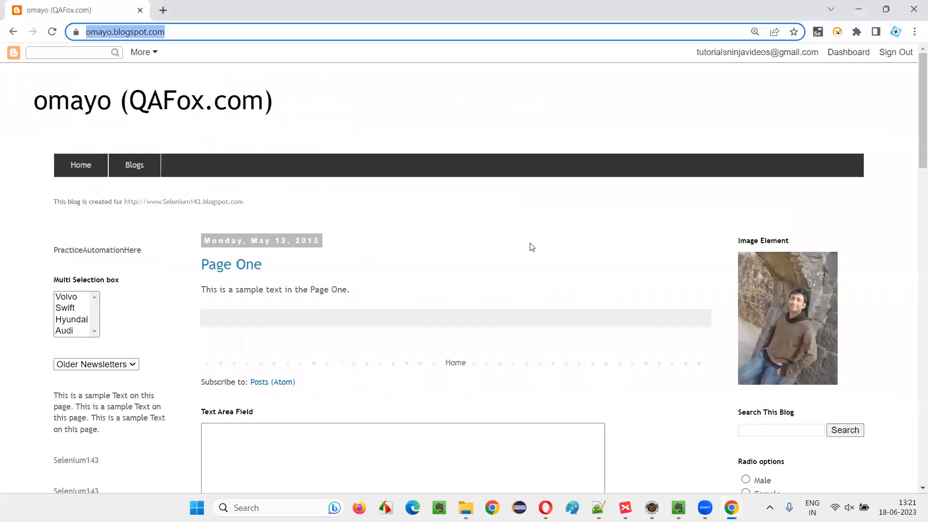
{"action": "scroll", "scroll_direction": "down", "scroll_amount": 3}
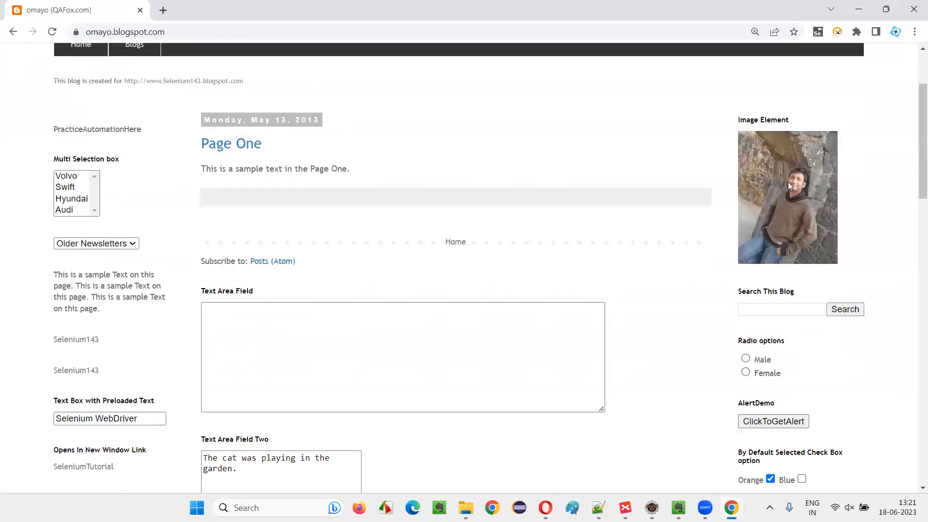
{"action": "mouse_move", "coordinate": [776, 184]}
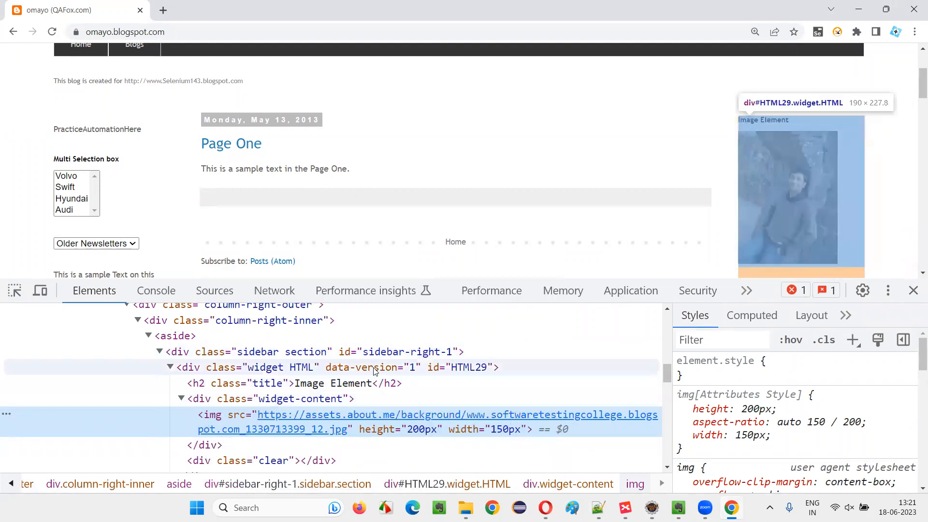
{"action": "mouse_move", "coordinate": [387, 351]}
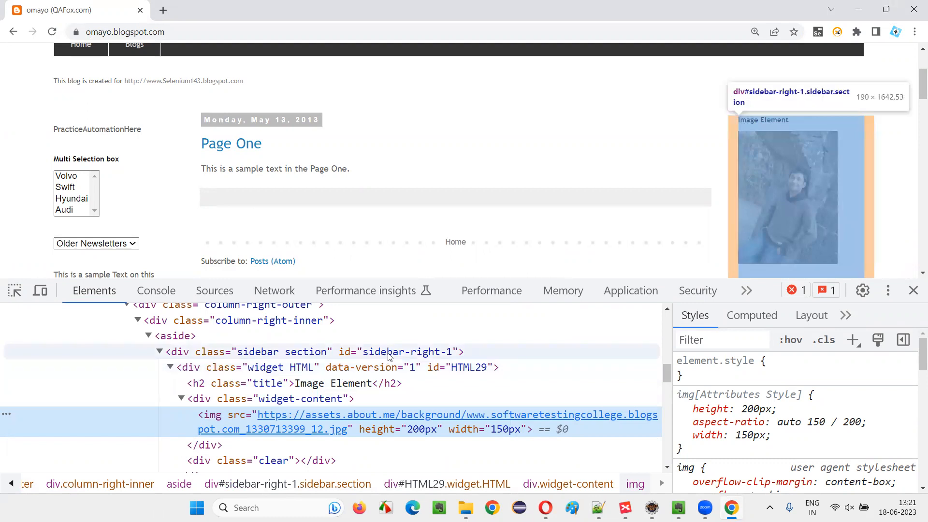
{"action": "mouse_move", "coordinate": [447, 362]}
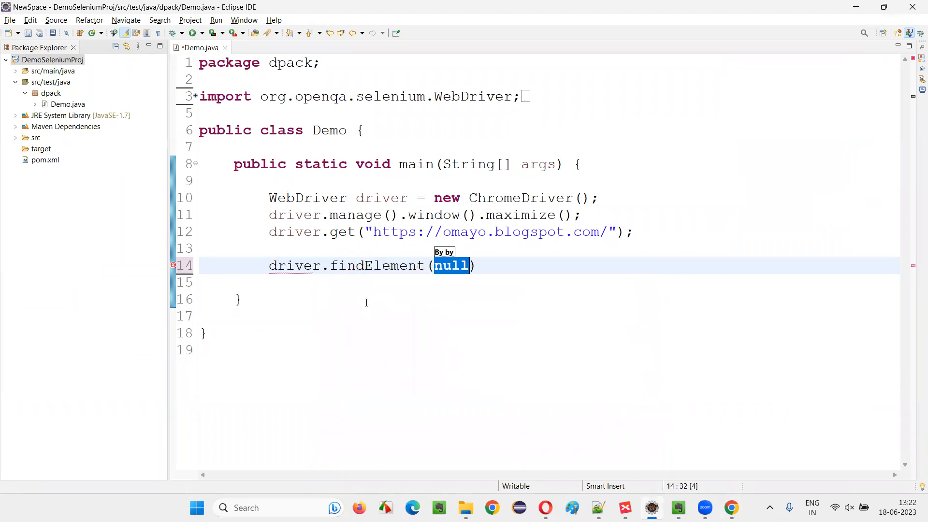
{"action": "type", "text": "By.xpath(\""}
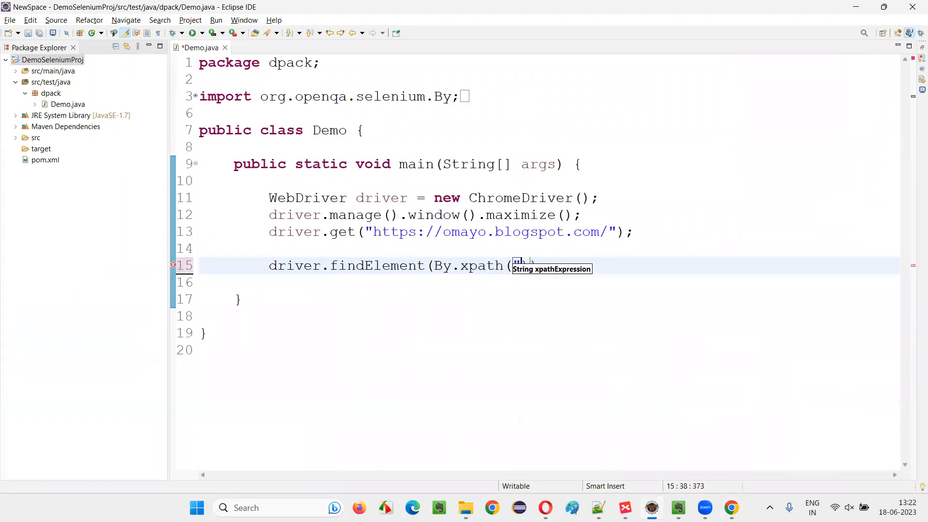
{"action": "type", "text": "\"//div[@id='sidebar-right-1']//img\""}
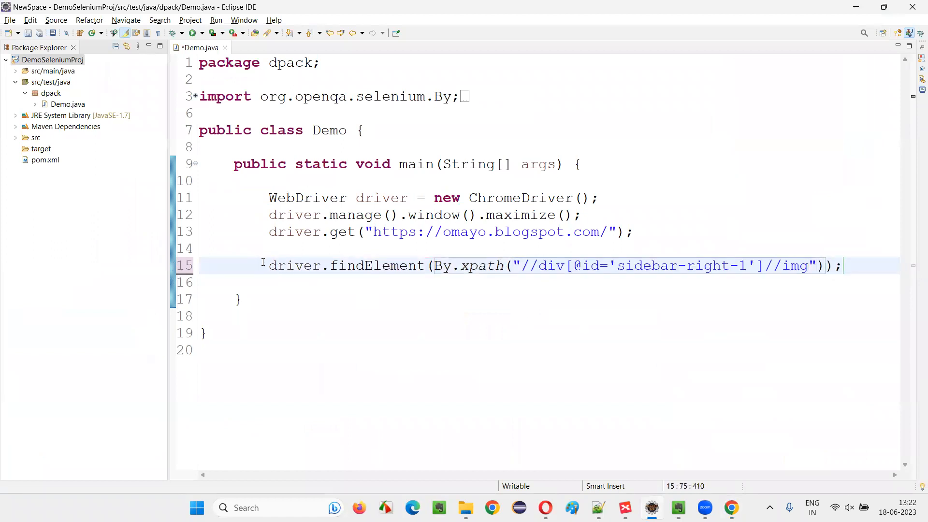
{"action": "type", "text": "image ="}
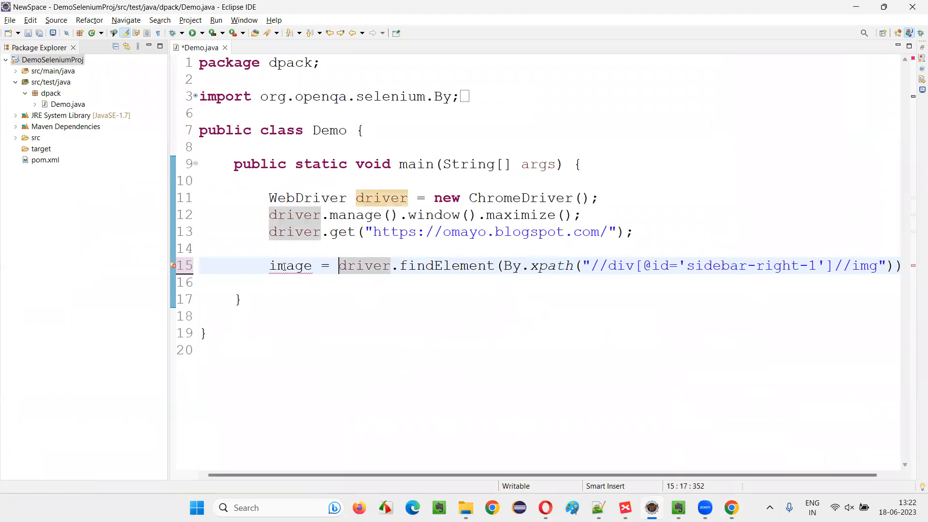
{"action": "left_click", "coordinate": [240, 299]}
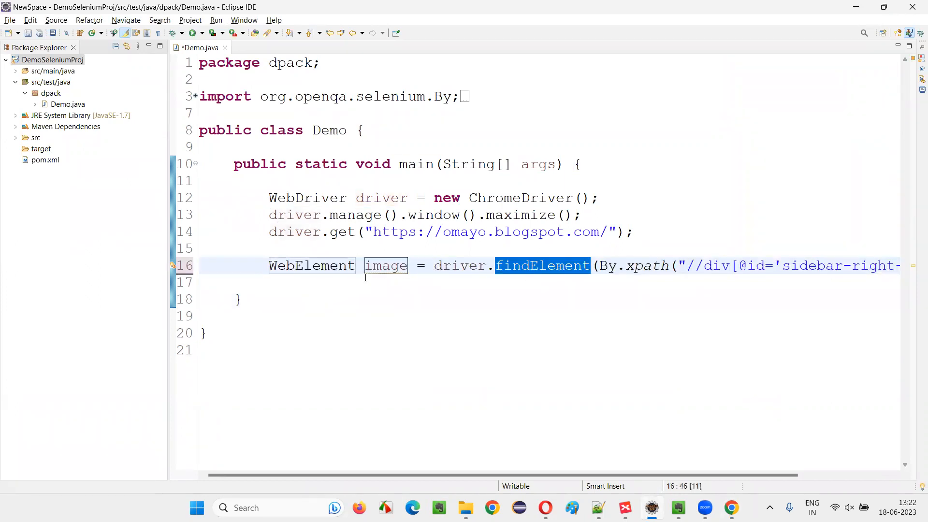
Start an image.getAttribute("src") call on the next line
{"action": "double_click", "coordinate": [386, 266]}
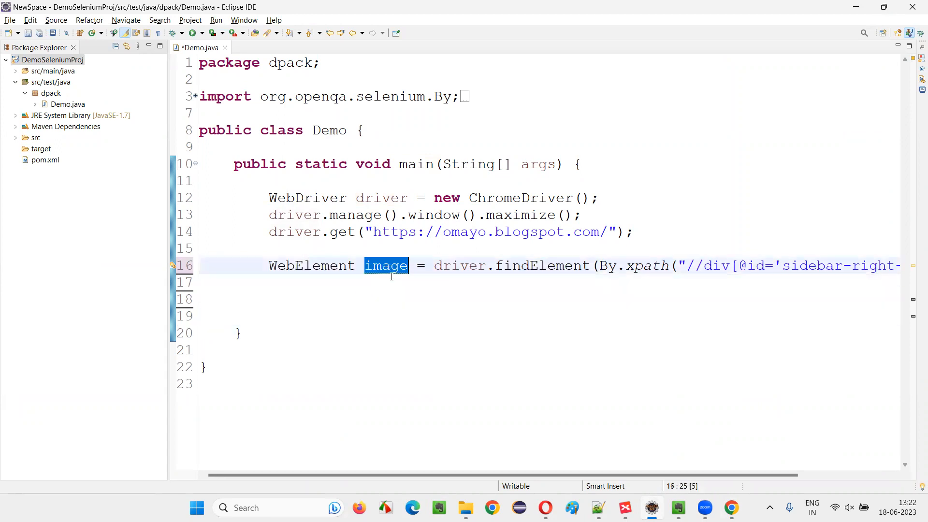
{"action": "type", "text": "image"}
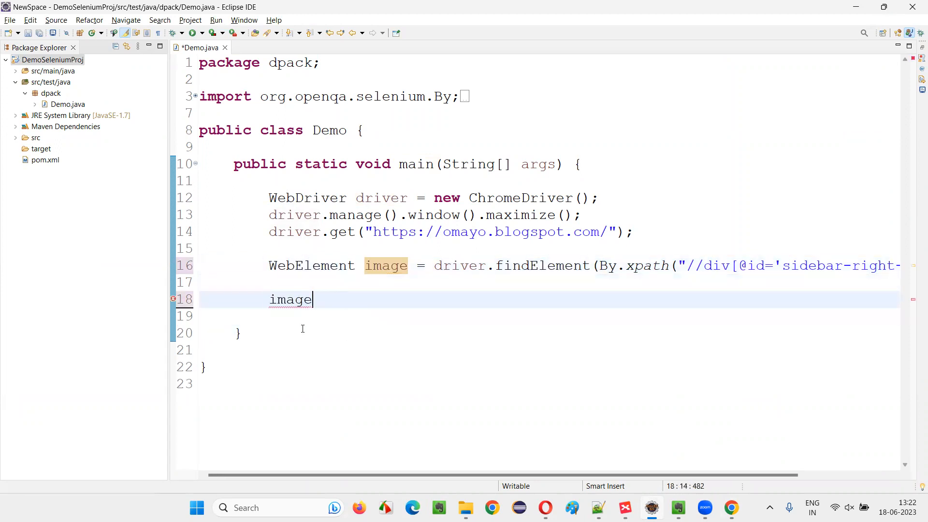
{"action": "type", "text": "."}
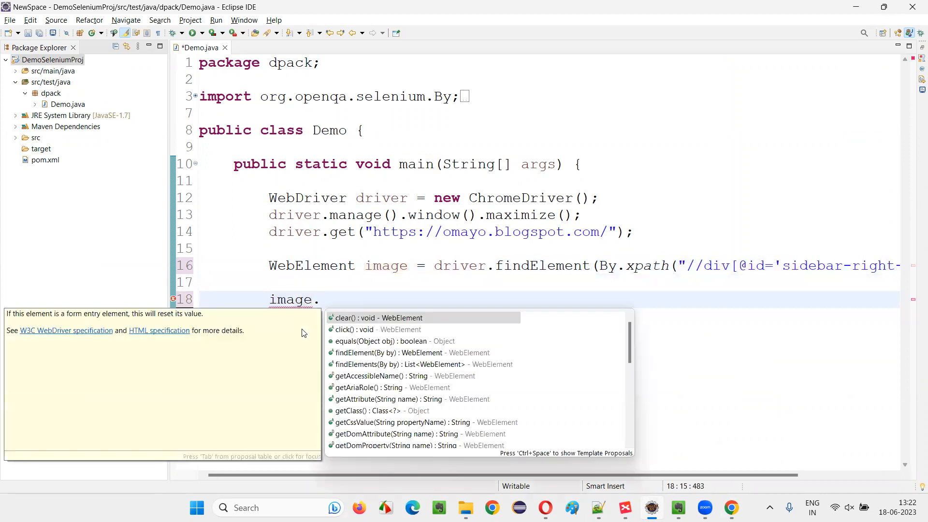
{"action": "type", "text": "getAttribute(\""}
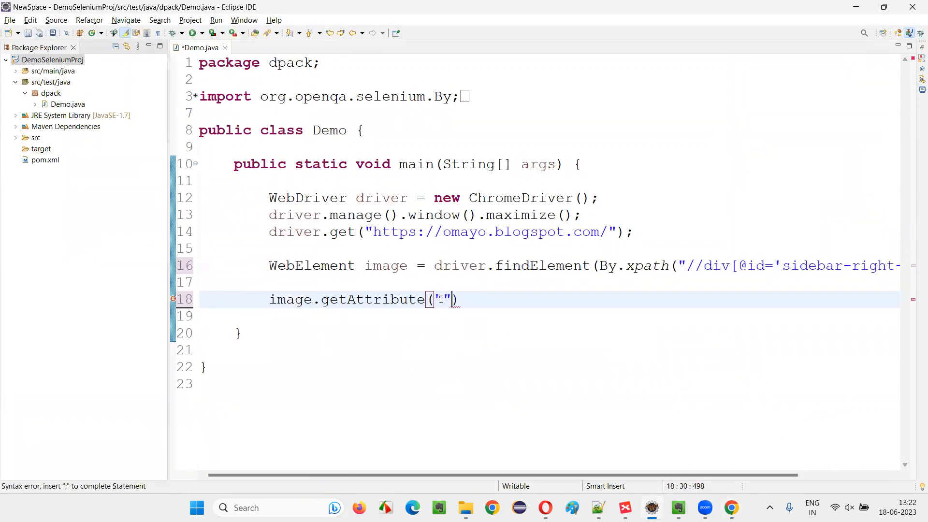
{"action": "type", "text": "src"}
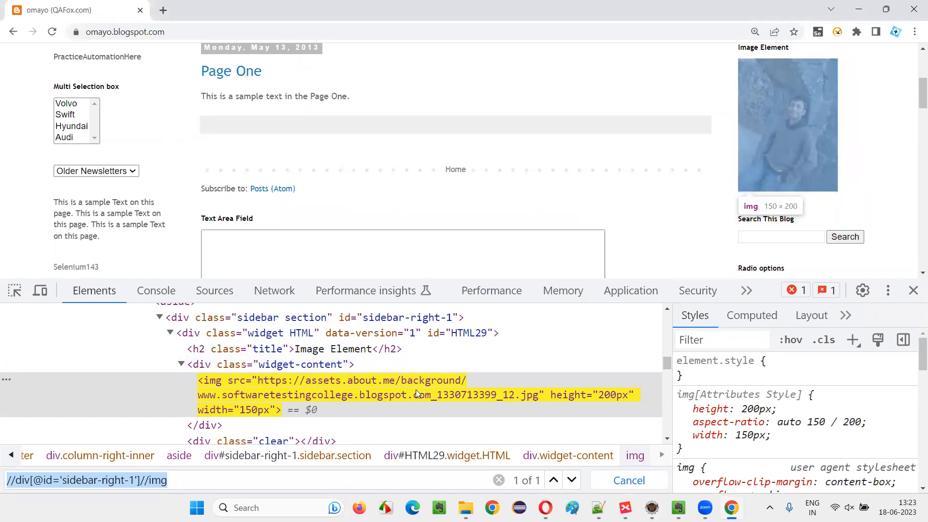
{"action": "mouse_move", "coordinate": [284, 388]}
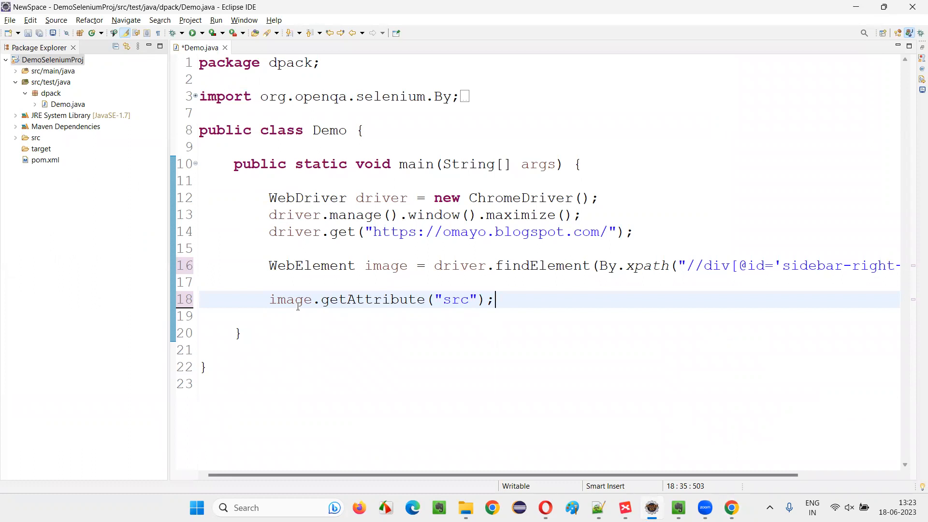
Assign the src attribute to String imgSrcPath and print it with System.out.println
{"action": "type", "text": "String imgSrcPath ="}
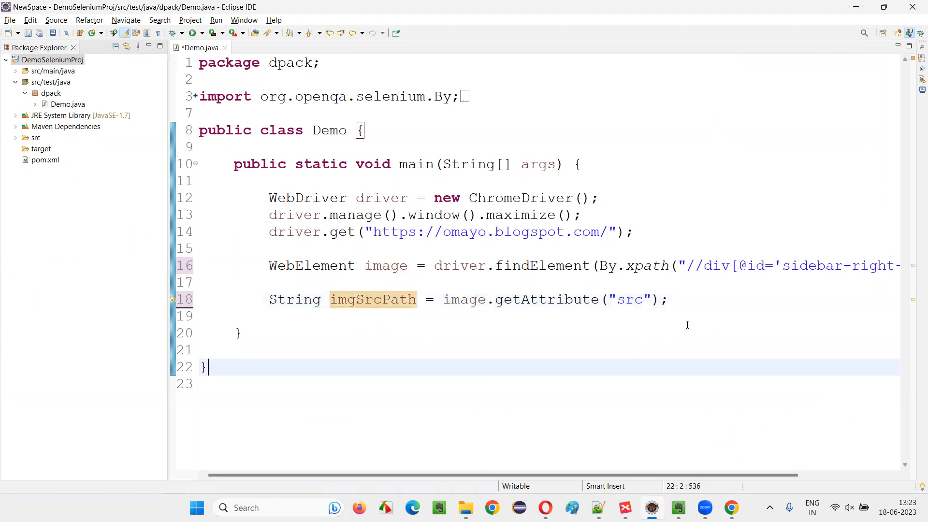
{"action": "type", "text": "Sysout"}
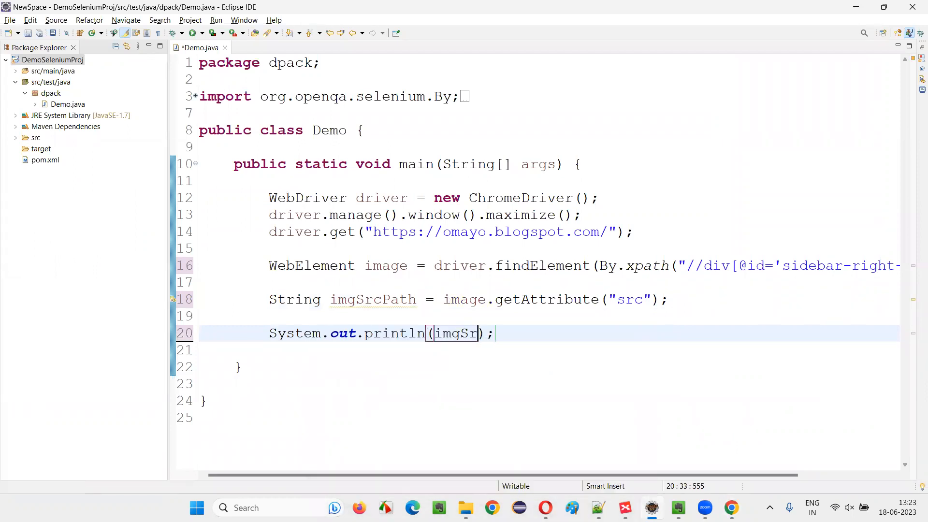
{"action": "type", "text": "cPath"}
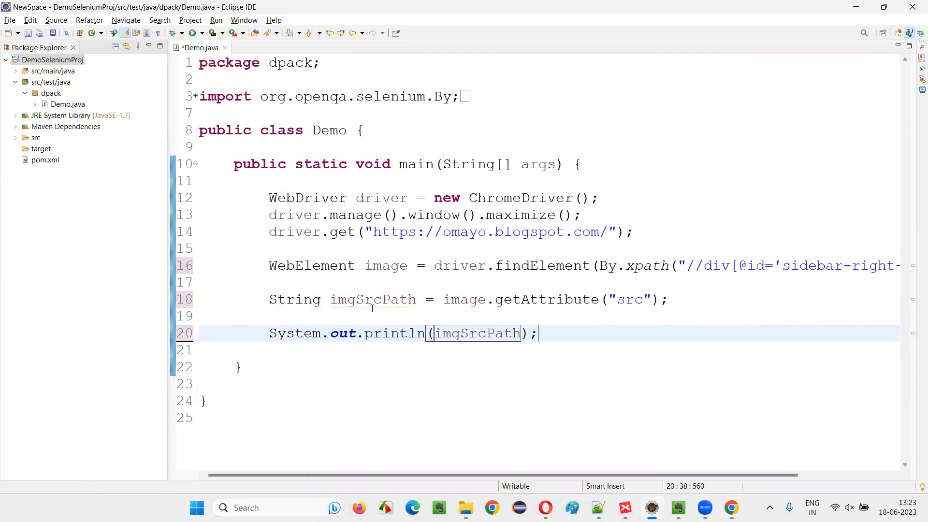
{"action": "double_click", "coordinate": [503, 299]}
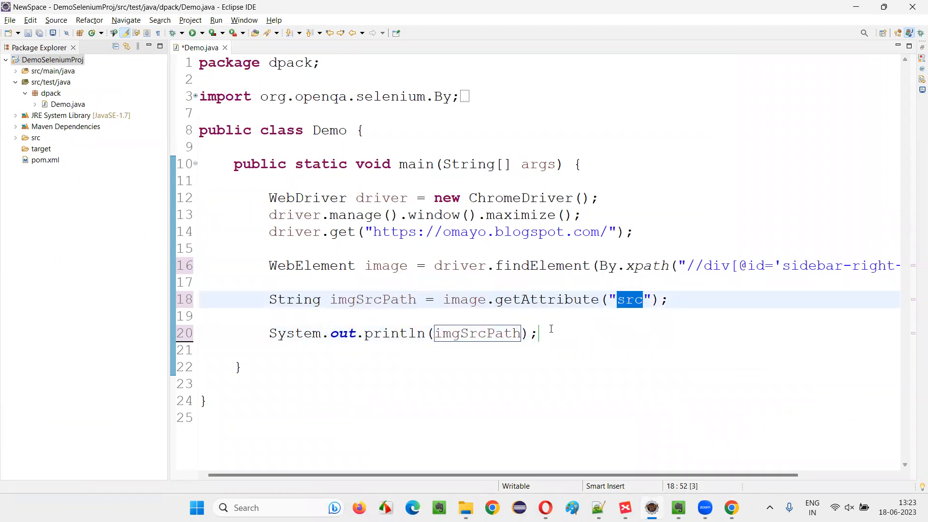
{"action": "double_click", "coordinate": [373, 299]}
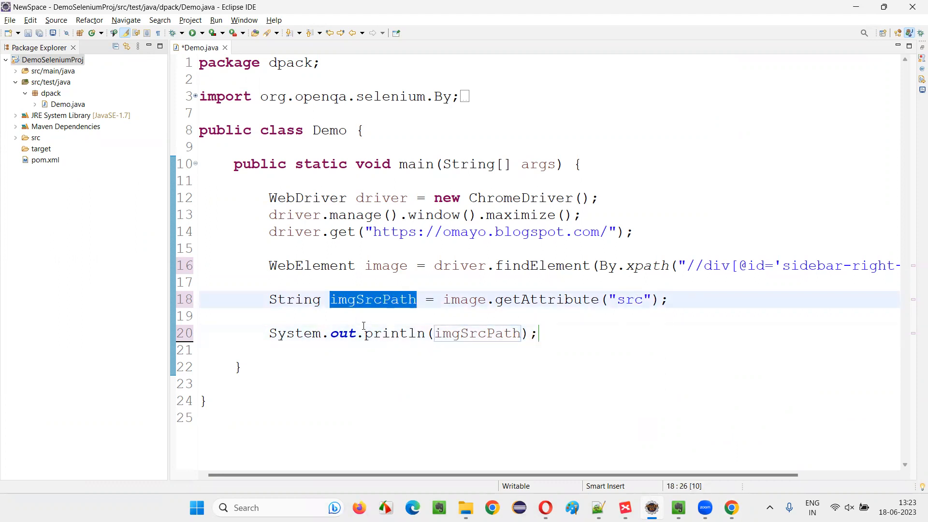
{"action": "double_click", "coordinate": [477, 333]}
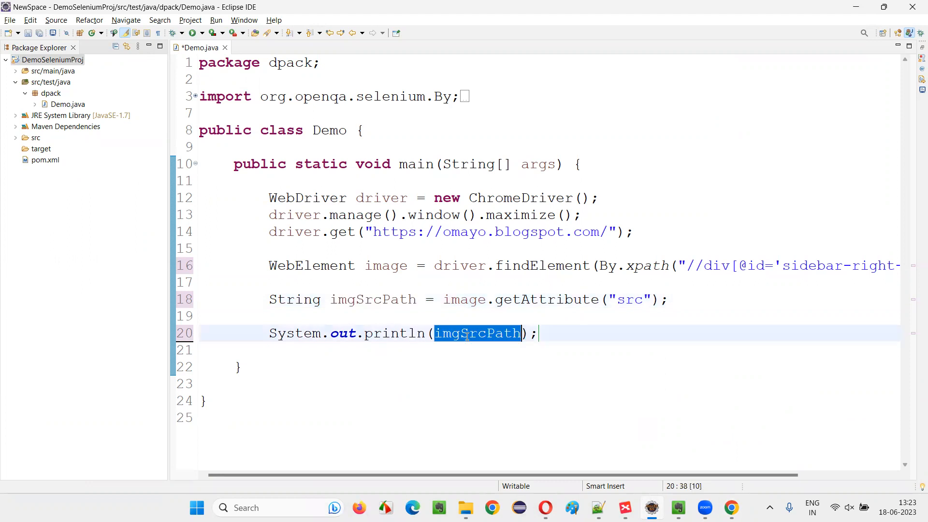
Add driver.quit(); and save Demo.java
{"action": "type", "text": "driver"}
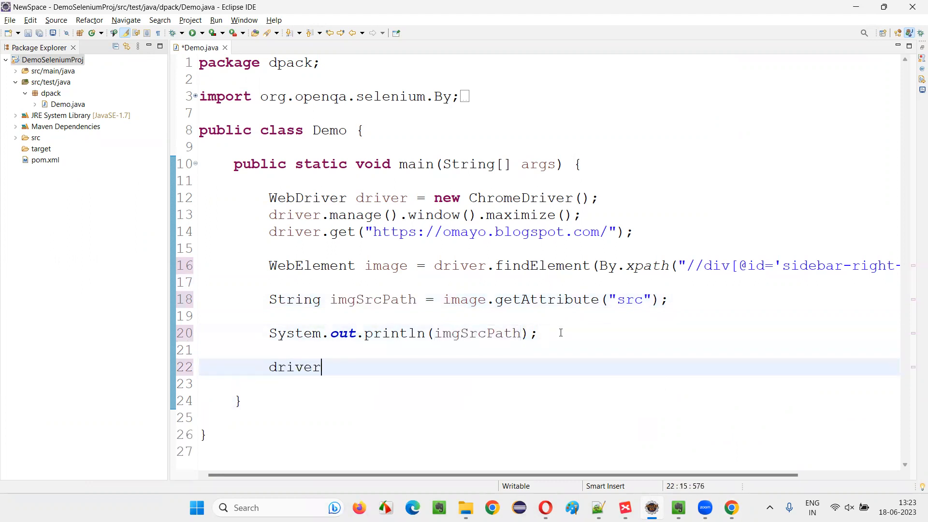
{"action": "type", "text": ".quit();"}
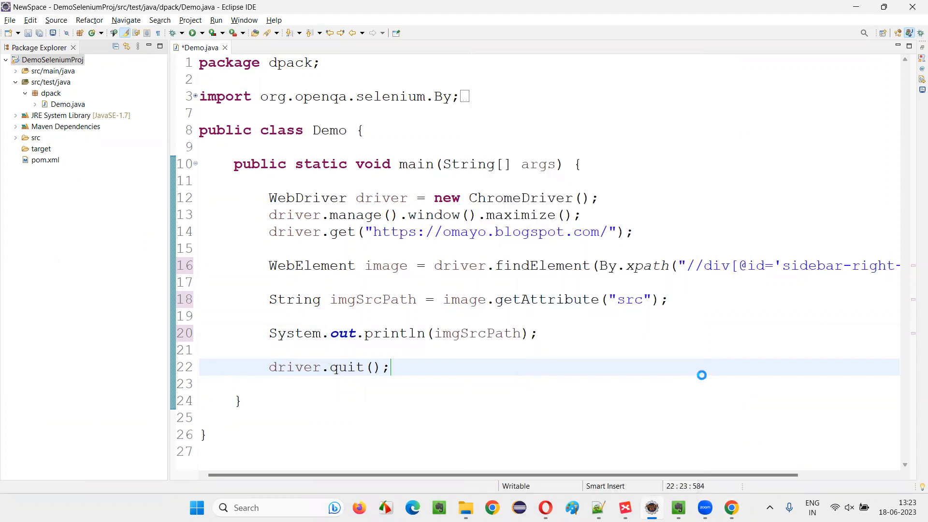
{"action": "key", "text": "ctrl+s"}
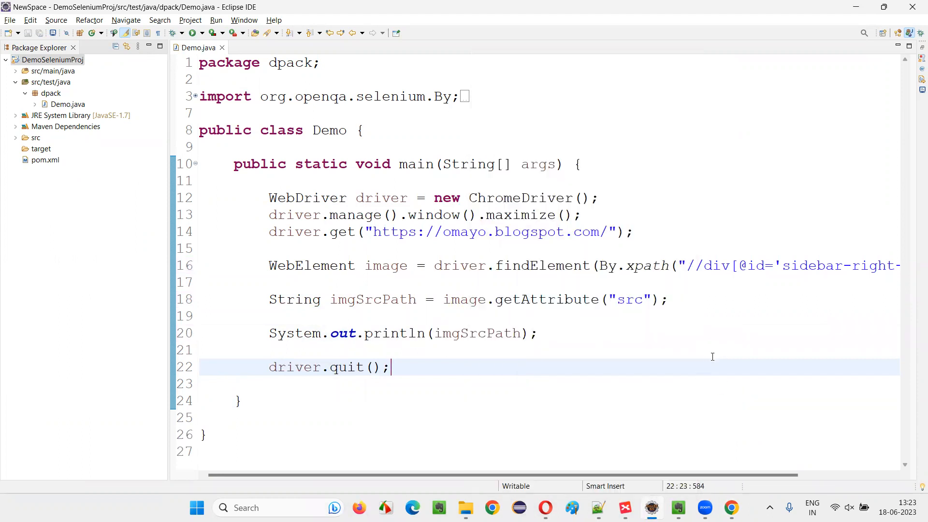
{"action": "left_click", "coordinate": [190, 21]}
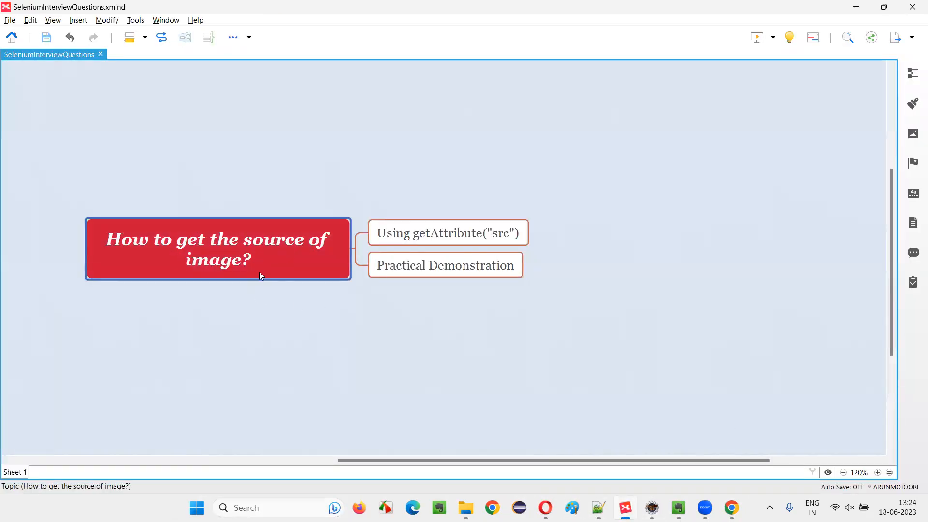
{"action": "left_click", "coordinate": [448, 232]}
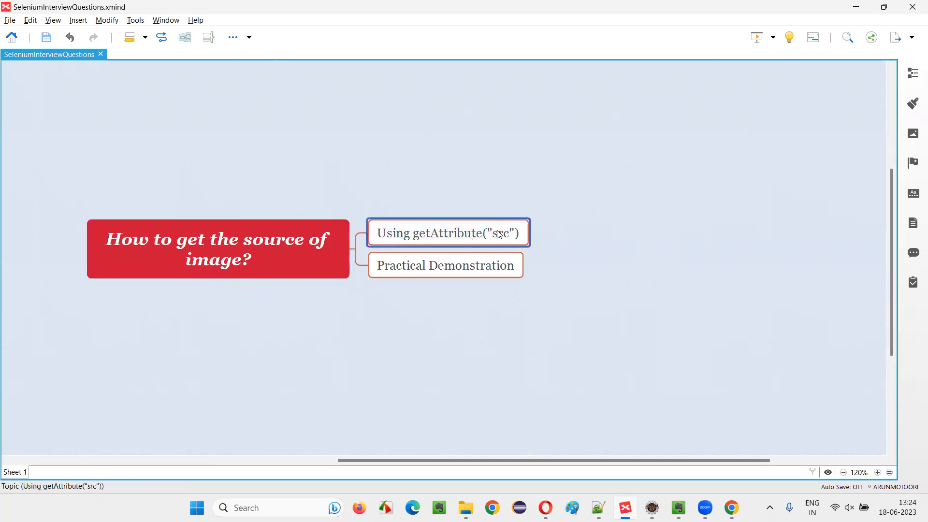
{"action": "left_click", "coordinate": [217, 249]}
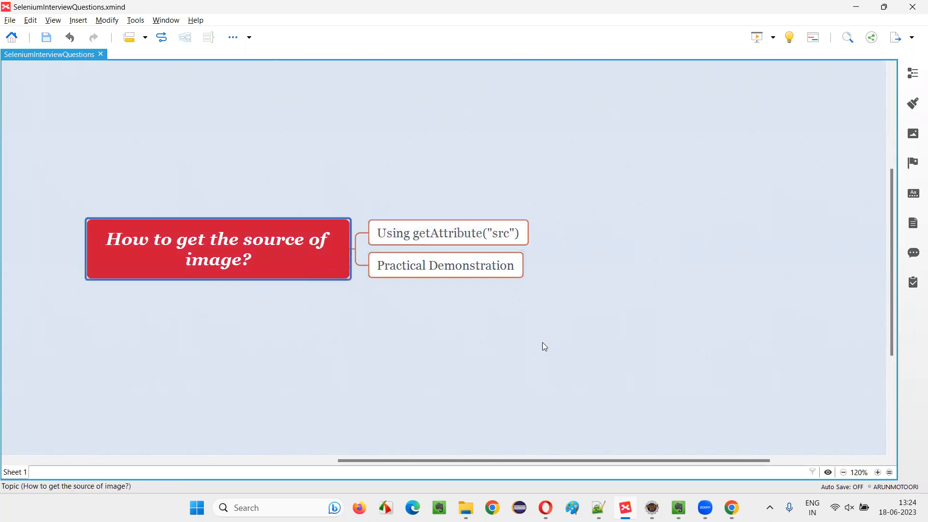